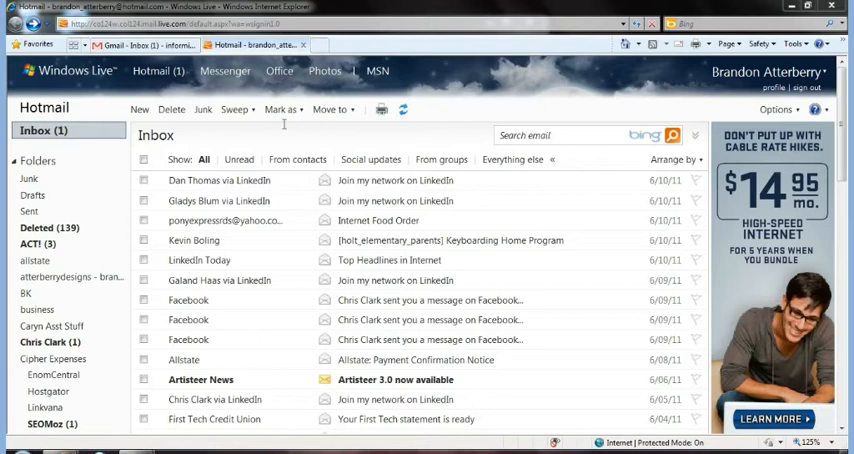
# Switch from Hotmail to Windows Live Office's All documents page
pyautogui.click(279, 70)
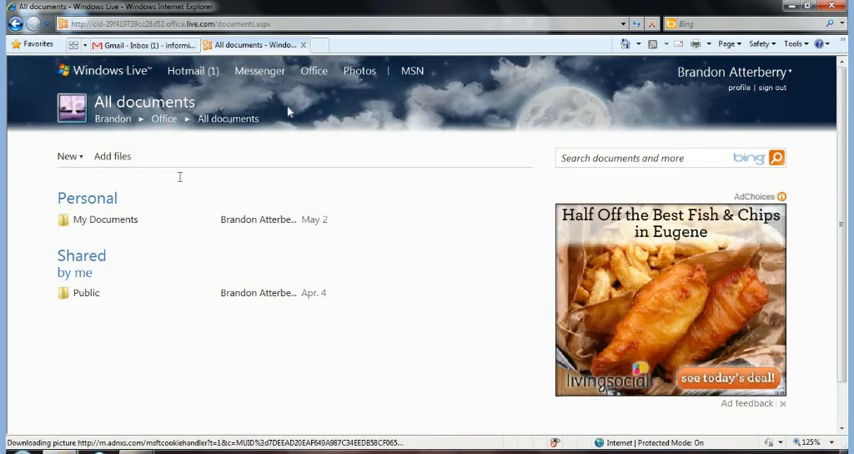
pyautogui.moveTo(289, 112)
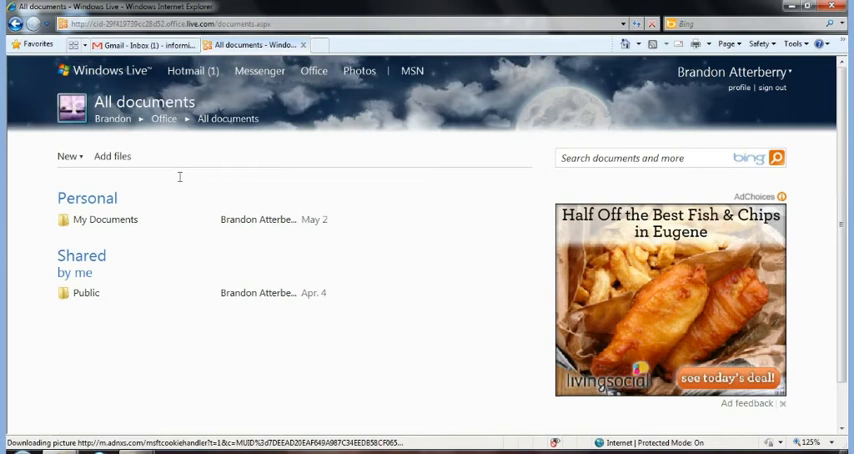
# Open the My Documents folder and start the Add files upload page
pyautogui.click(105, 219)
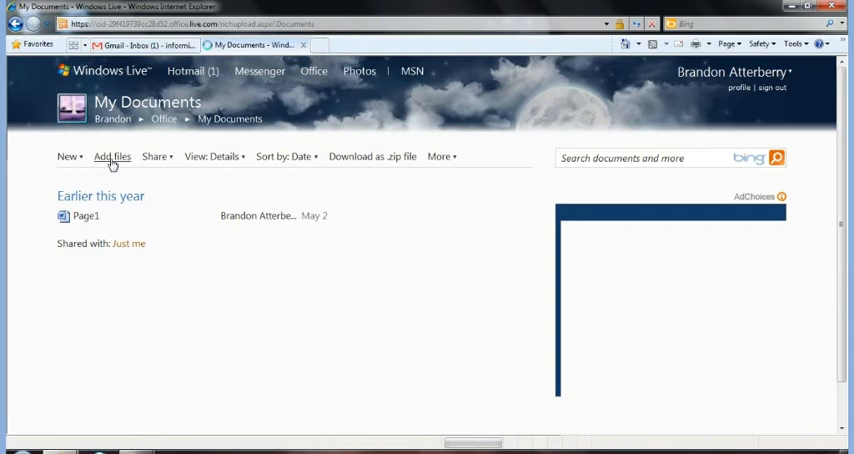
pyautogui.click(111, 156)
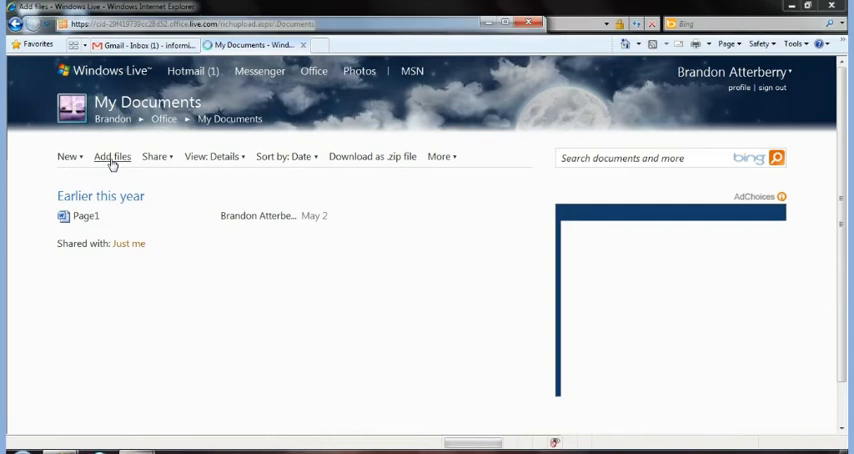
# Upload the 16 KB 'Making and Optimizing Your Videos' .docx from the computer
pyautogui.click(112, 156)
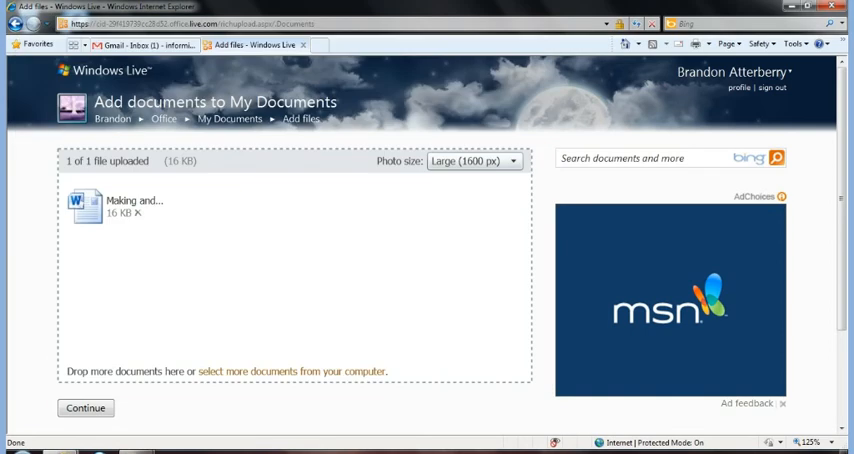
pyautogui.moveTo(85, 408)
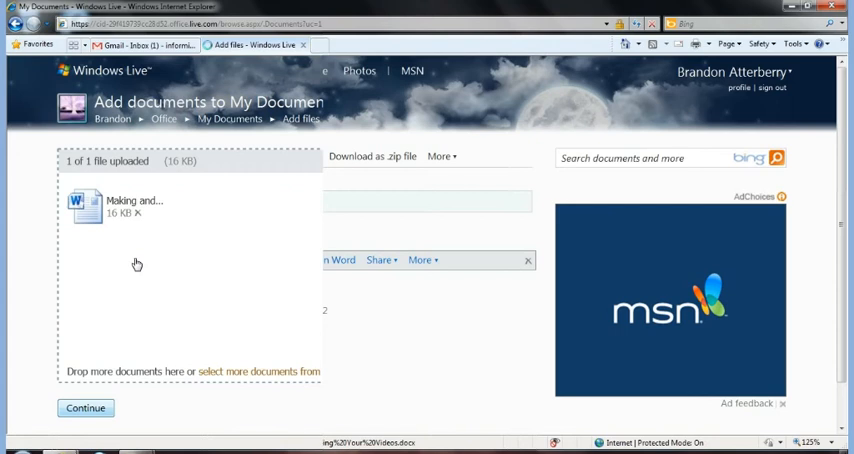
# Finish the upload and open 'Making and Optimizing Your Videos' in Word Web App
pyautogui.click(85, 408)
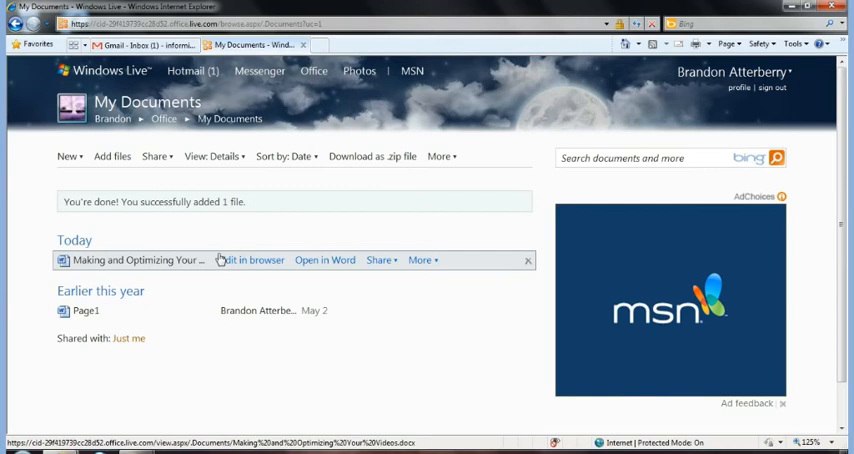
pyautogui.click(253, 259)
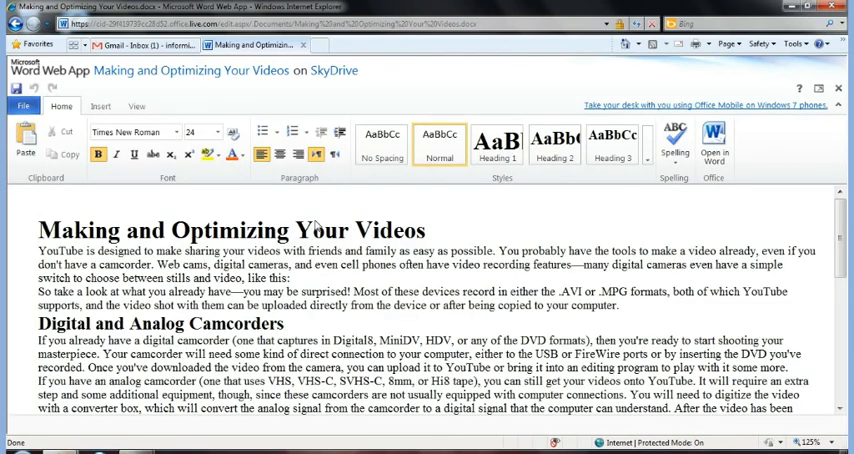
# Show the File menu with Open in Word, Save, Print and Share
pyautogui.click(39, 230)
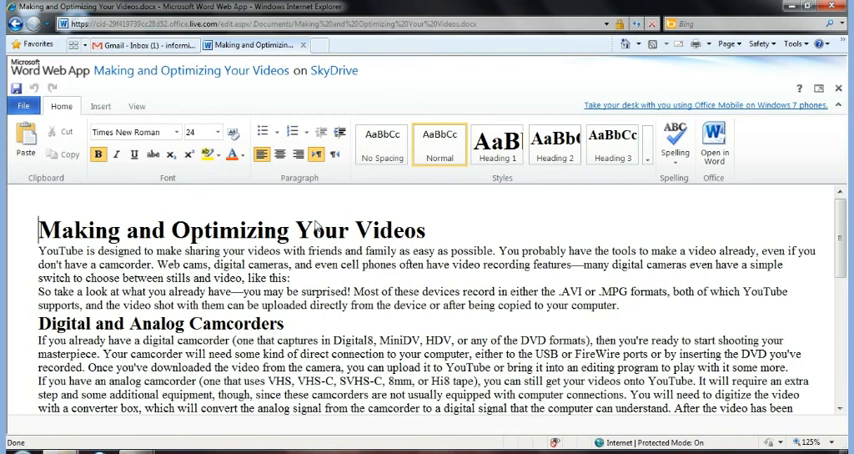
pyautogui.click(22, 106)
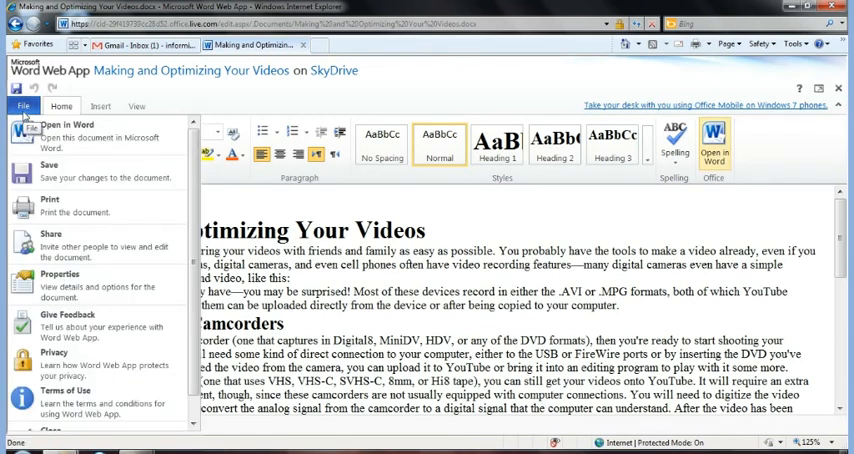